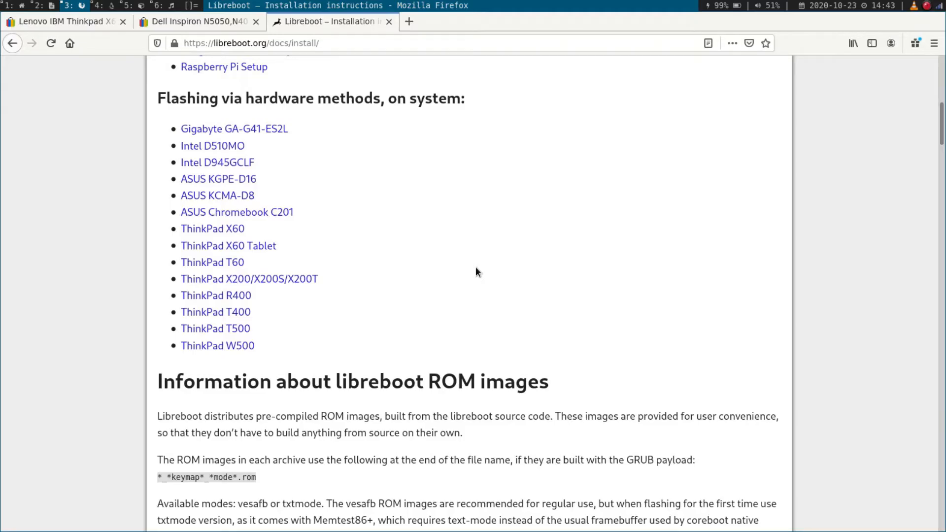
{"action": "mouse_move", "coordinate": [220, 42]}
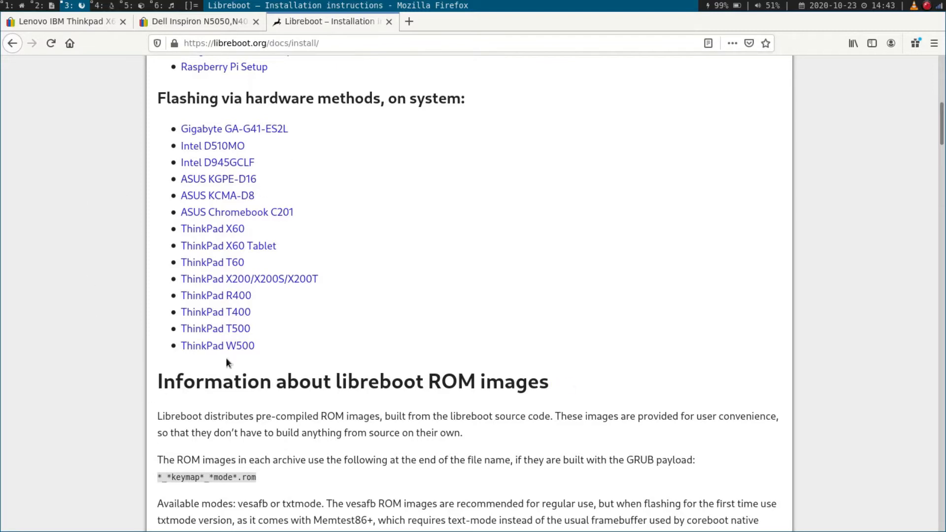
{"action": "mouse_move", "coordinate": [212, 229]}
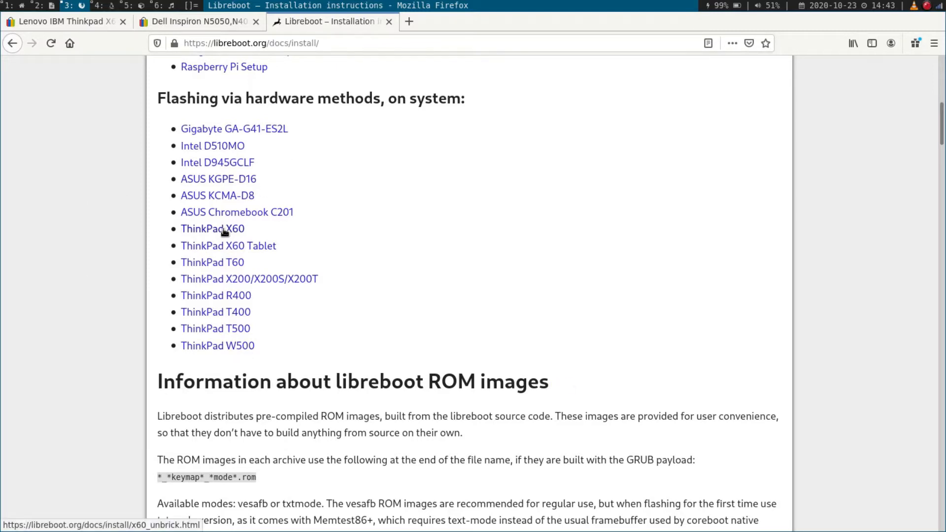
{"action": "mouse_move", "coordinate": [252, 310]}
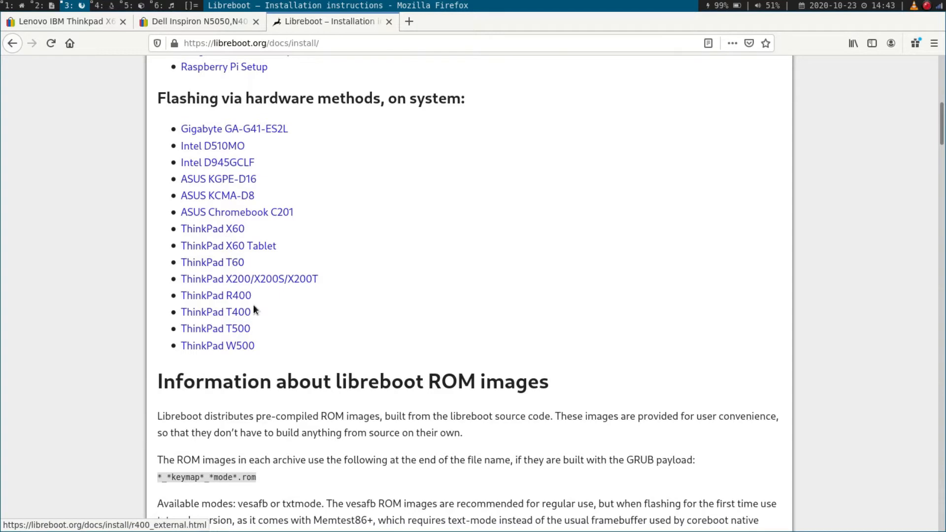
{"action": "mouse_move", "coordinate": [276, 359]}
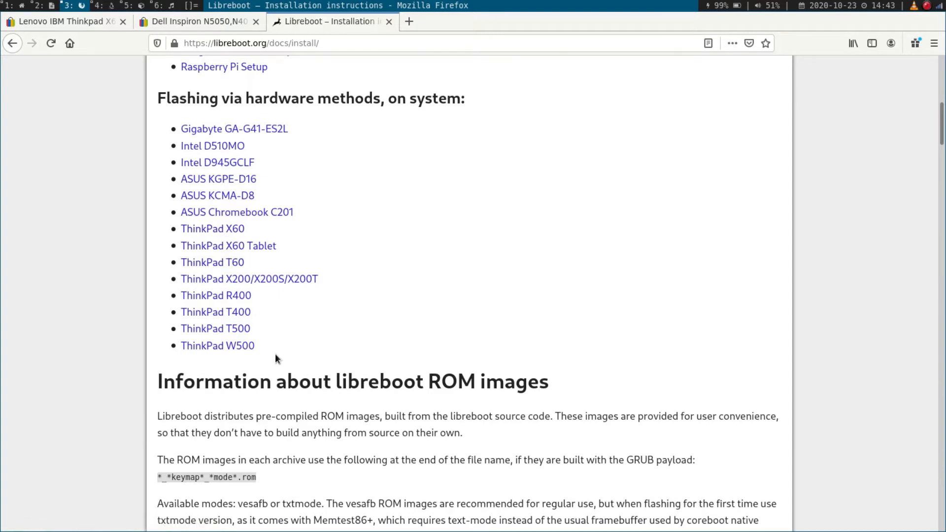
{"action": "mouse_move", "coordinate": [270, 328]}
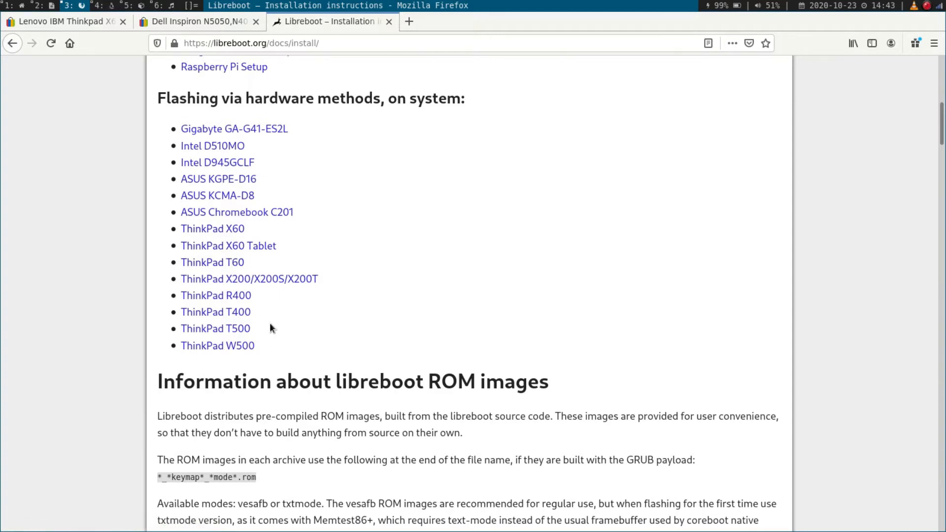
{"action": "mouse_move", "coordinate": [272, 329]}
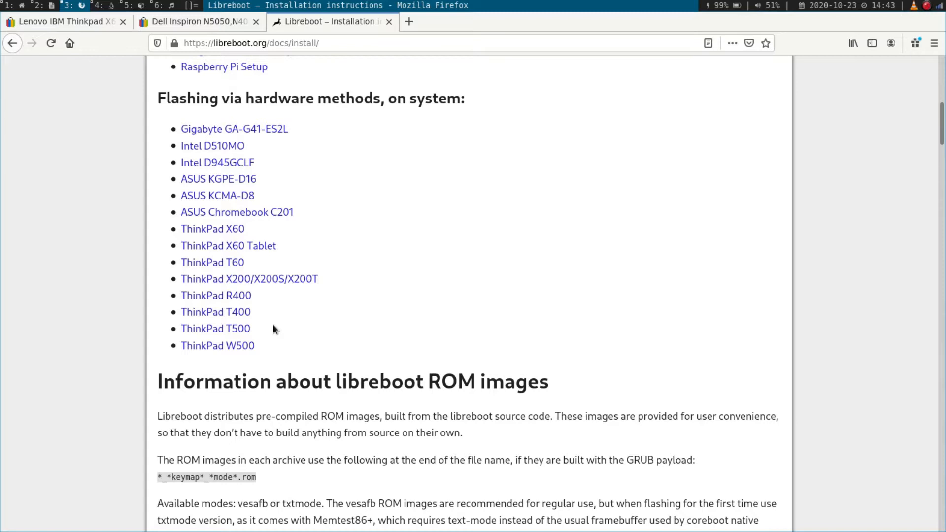
{"action": "mouse_move", "coordinate": [277, 327]}
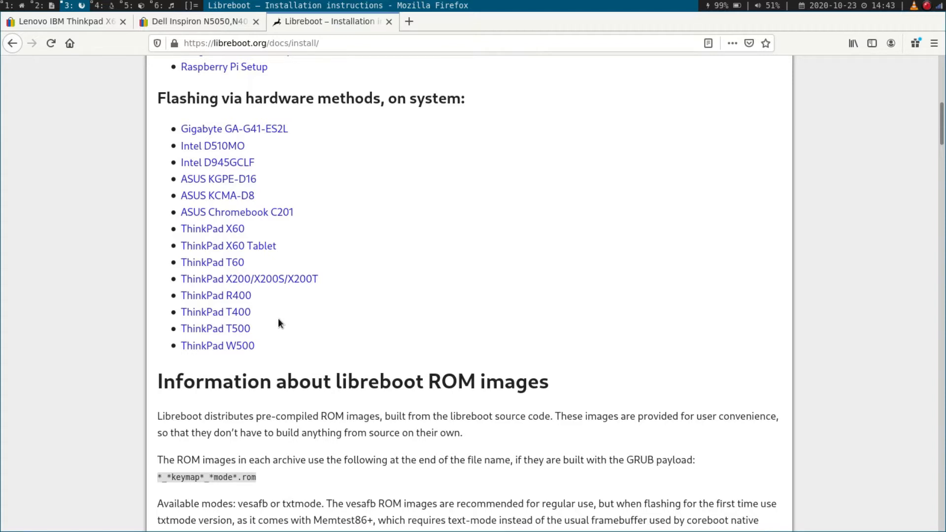
{"action": "mouse_move", "coordinate": [213, 229]}
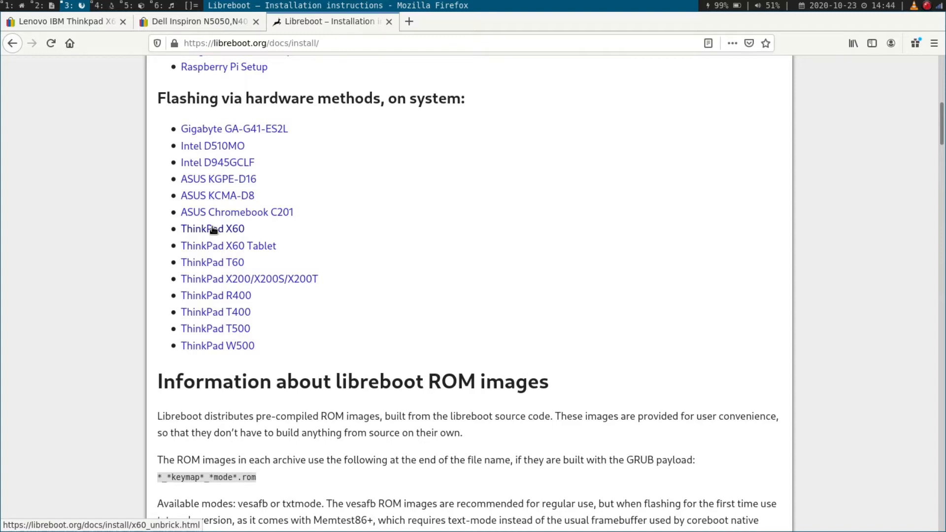
{"action": "mouse_move", "coordinate": [253, 216]}
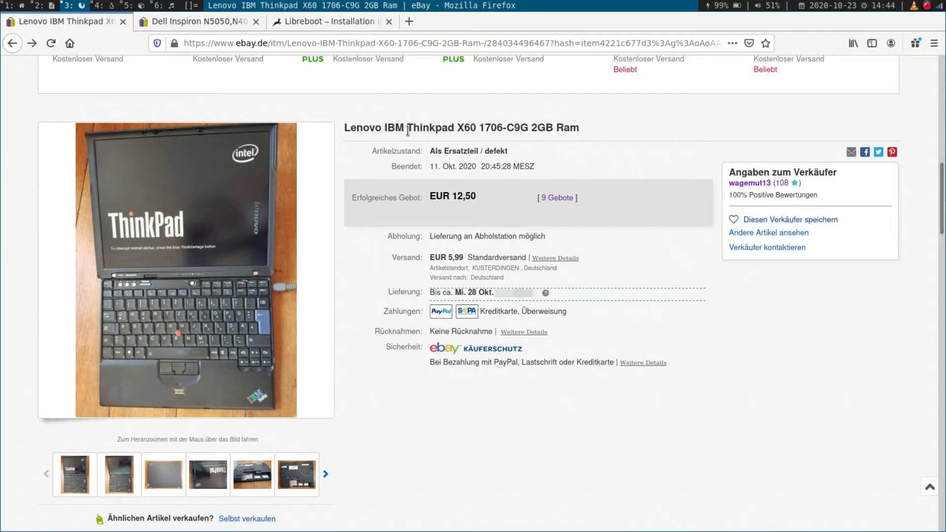
{"action": "mouse_move", "coordinate": [488, 129]}
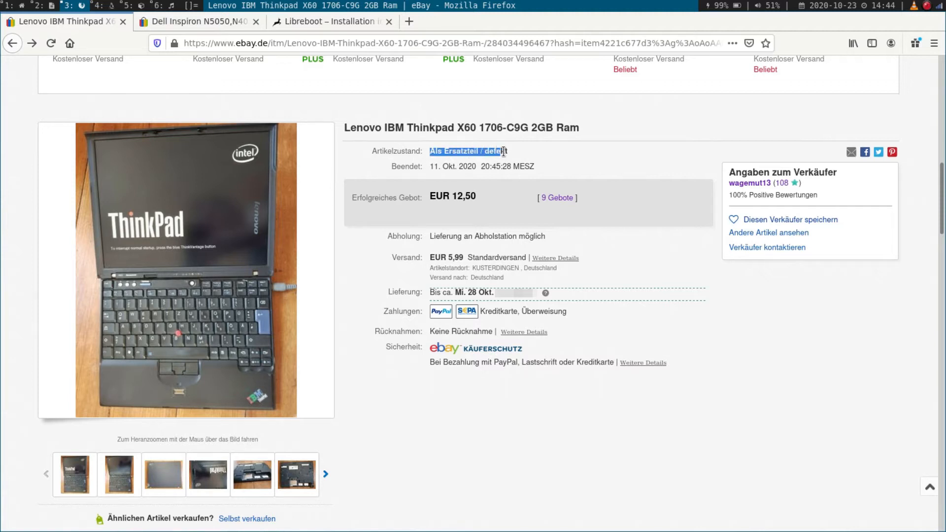
Clear the condition-text selection and view the listing's product photo enlarged.
{"action": "left_click", "coordinate": [467, 152]}
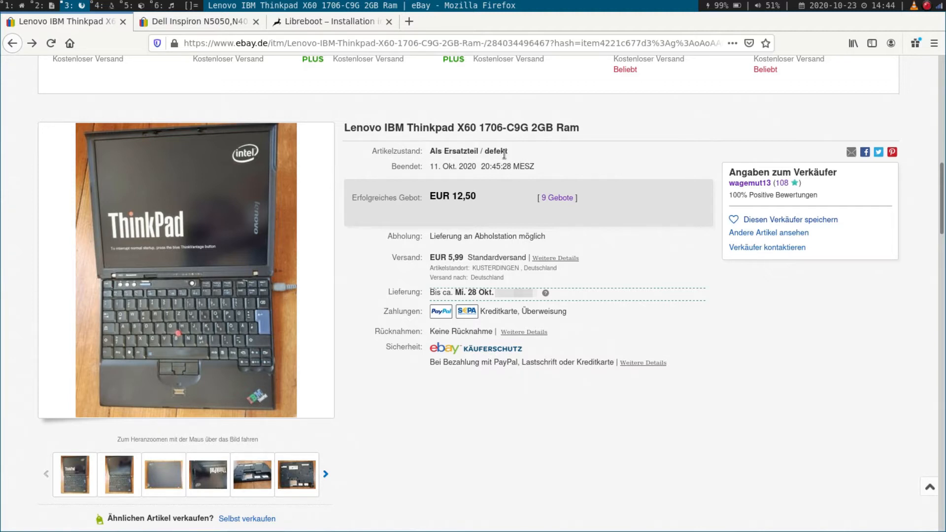
{"action": "left_click", "coordinate": [186, 270]}
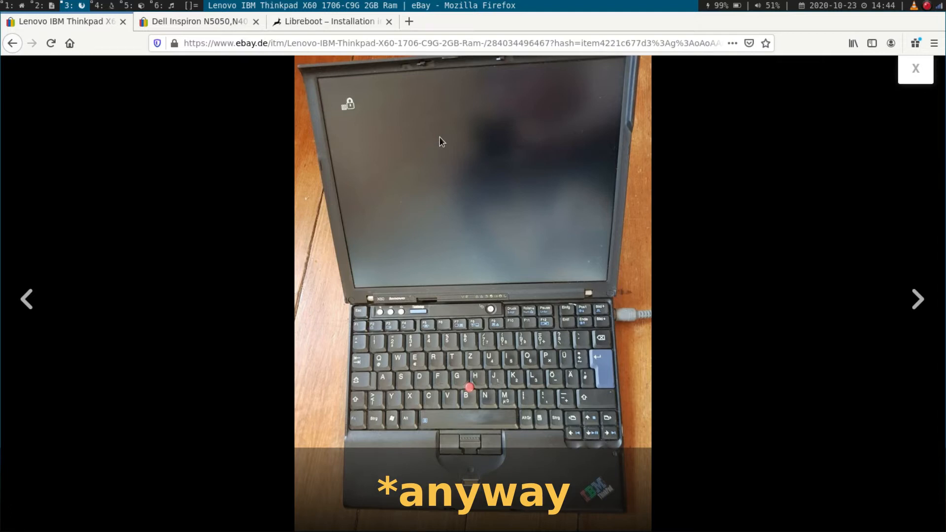
Switch to the third thumbnail and enlarge it to see the laptop's underside.
{"action": "left_click", "coordinate": [915, 68]}
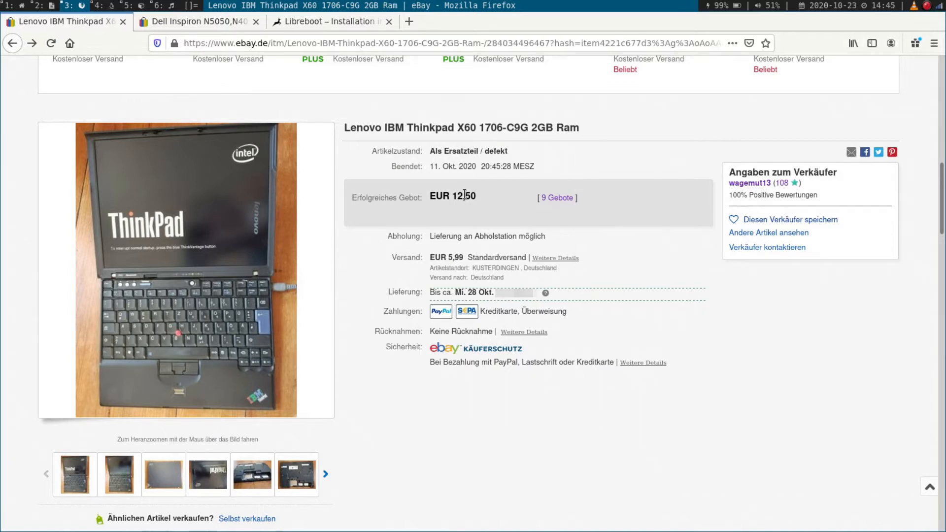
{"action": "left_click", "coordinate": [162, 474]}
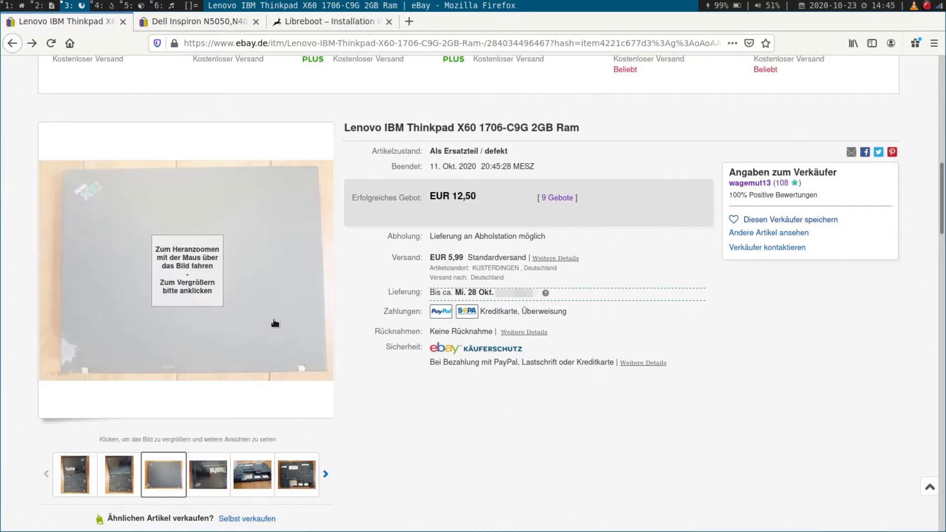
{"action": "left_click", "coordinate": [186, 270]}
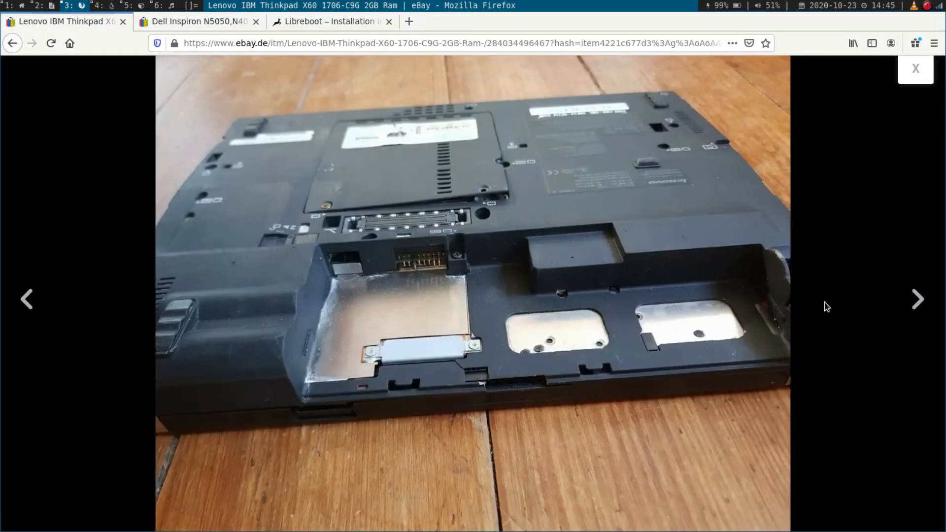
Step through the type-label and side-port photos, then return to the listing page.
{"action": "left_click", "coordinate": [916, 300]}
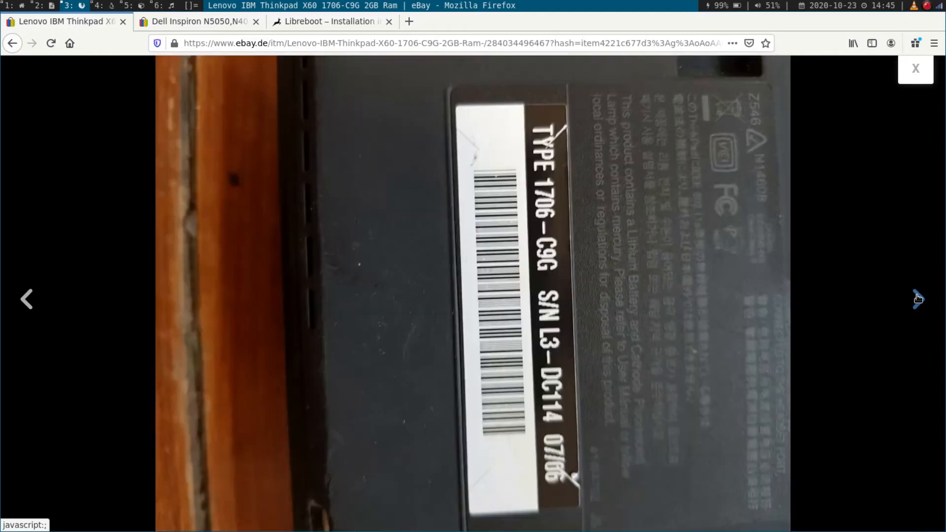
{"action": "left_click", "coordinate": [917, 299]}
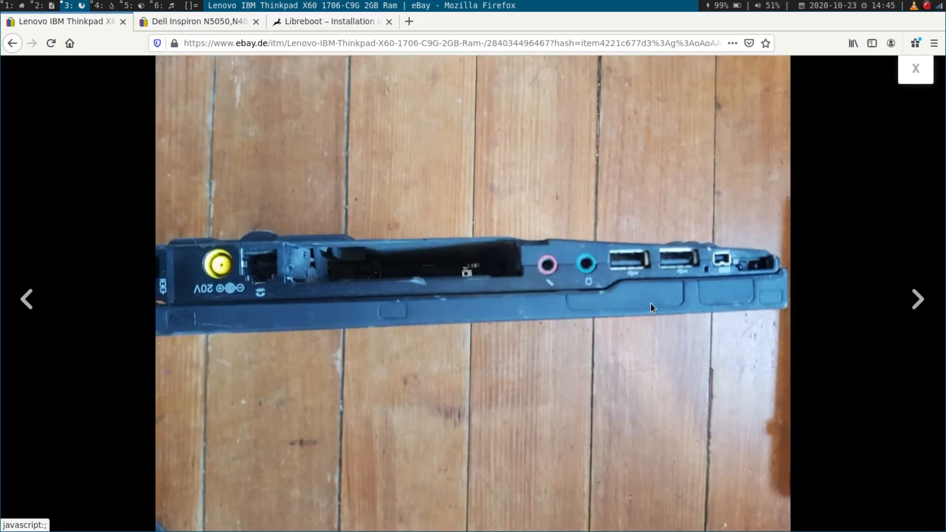
{"action": "mouse_move", "coordinate": [440, 257]}
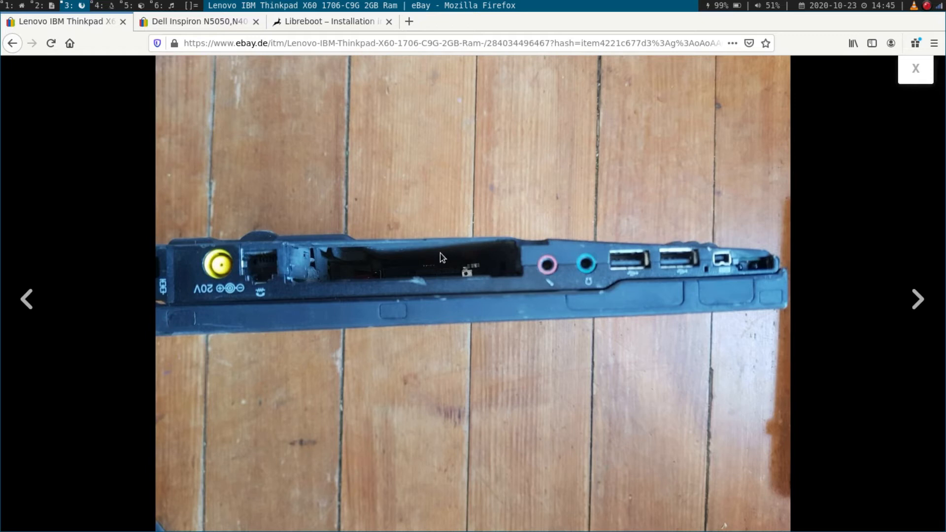
{"action": "left_click", "coordinate": [914, 68]}
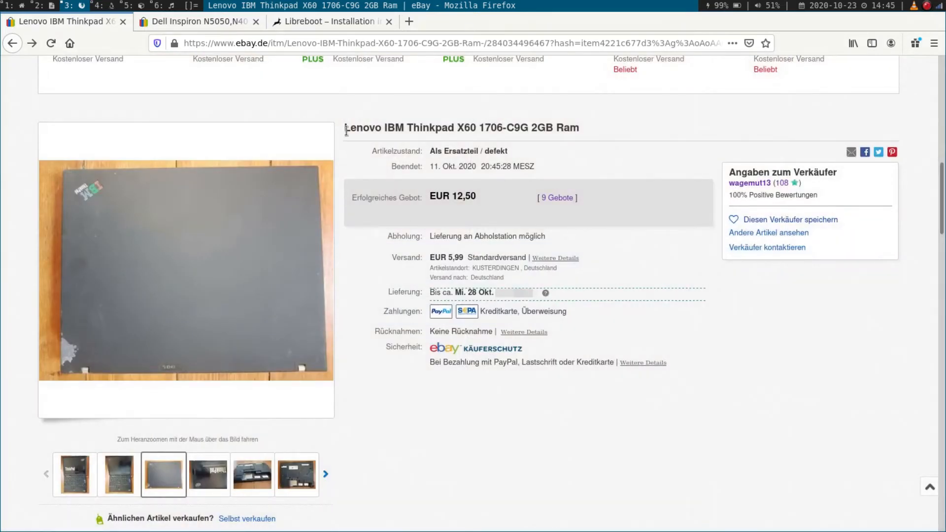
{"action": "left_click", "coordinate": [332, 20]}
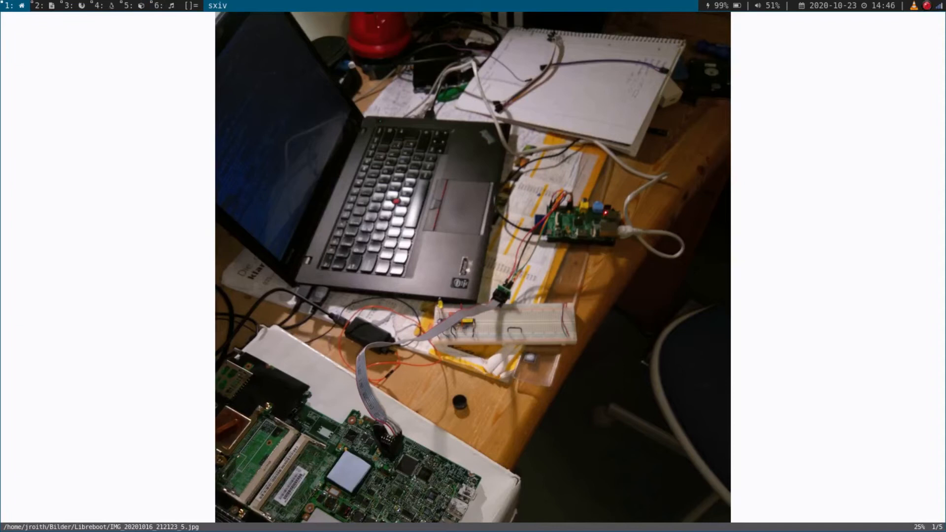
{"action": "mouse_move", "coordinate": [376, 208]}
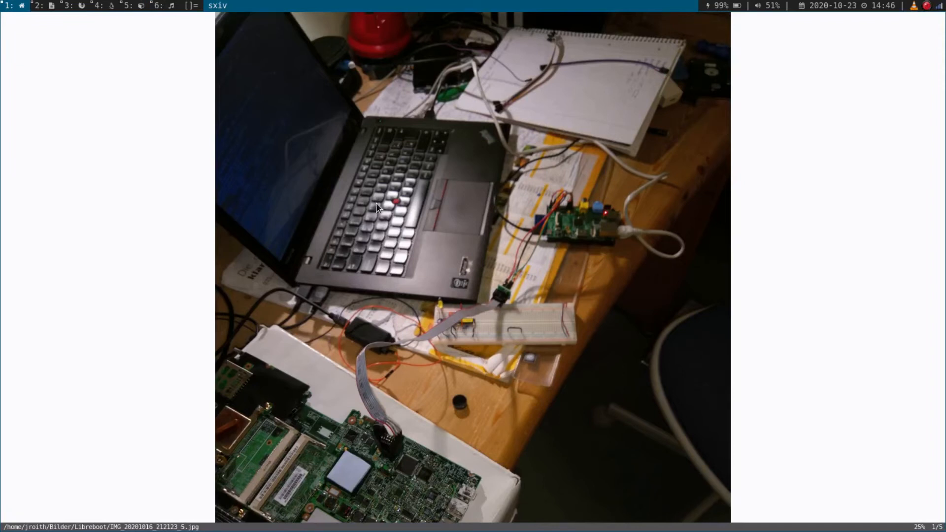
{"action": "mouse_move", "coordinate": [593, 252]}
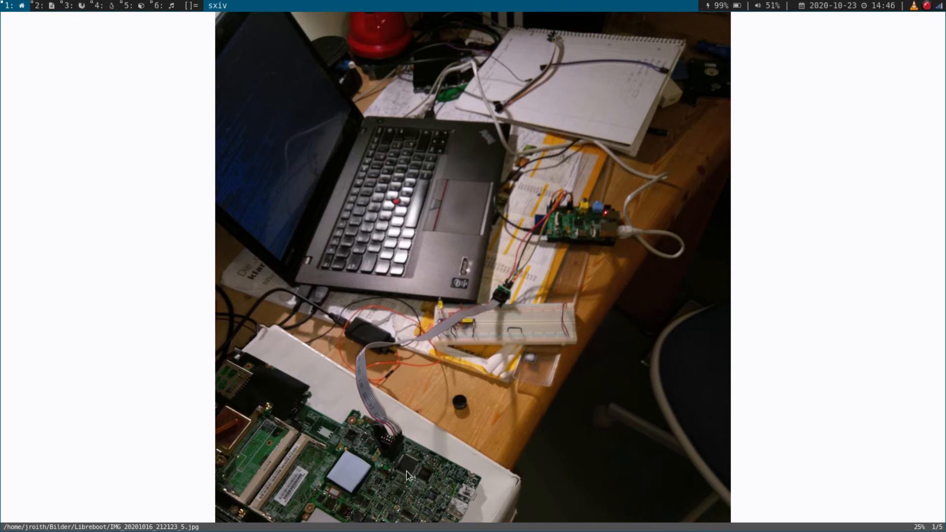
{"action": "mouse_move", "coordinate": [389, 463]}
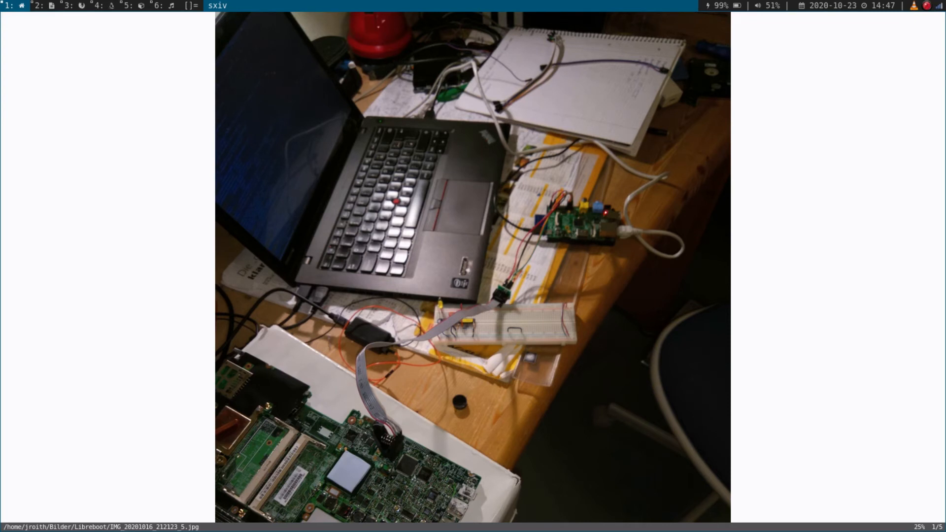
Advance to setup photo 2/5 of the ribbon-cable clip, then switch to the wiring-diagram workspace.
{"action": "key", "text": "n"}
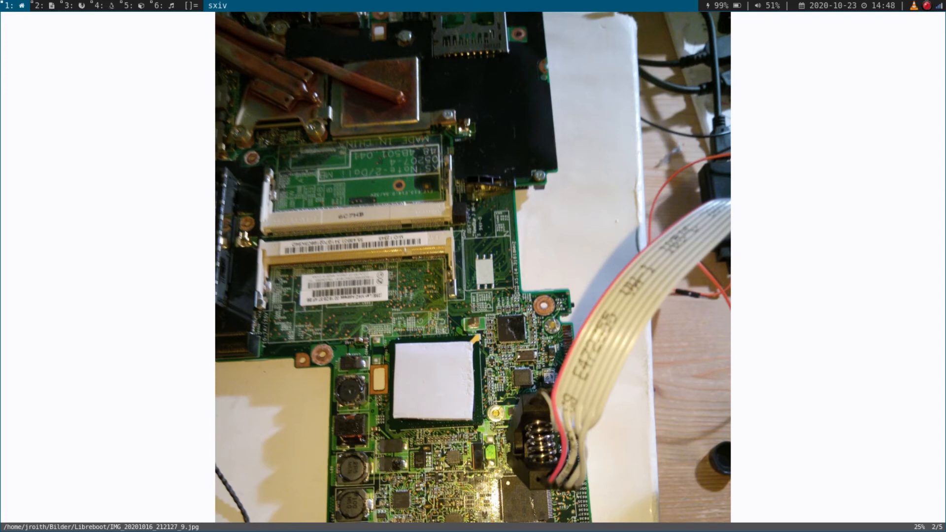
{"action": "left_click", "coordinate": [37, 6]}
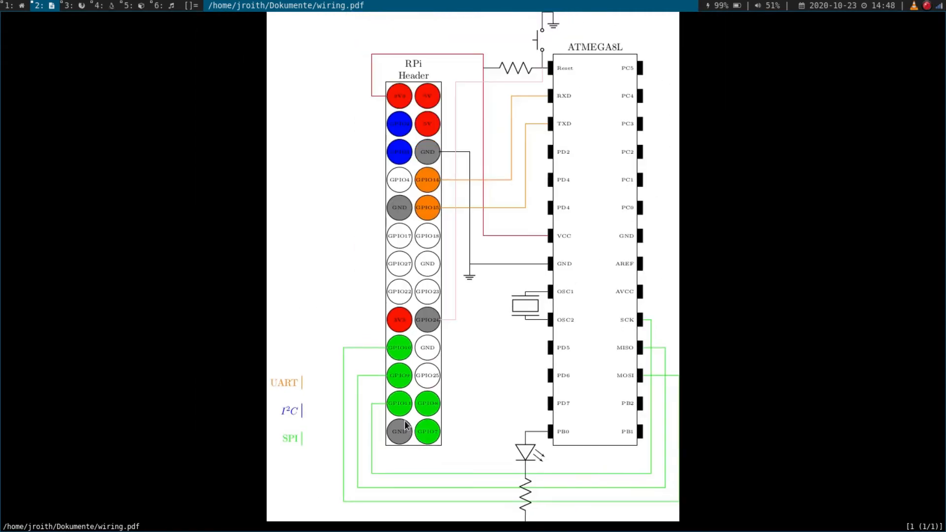
{"action": "mouse_move", "coordinate": [409, 244]}
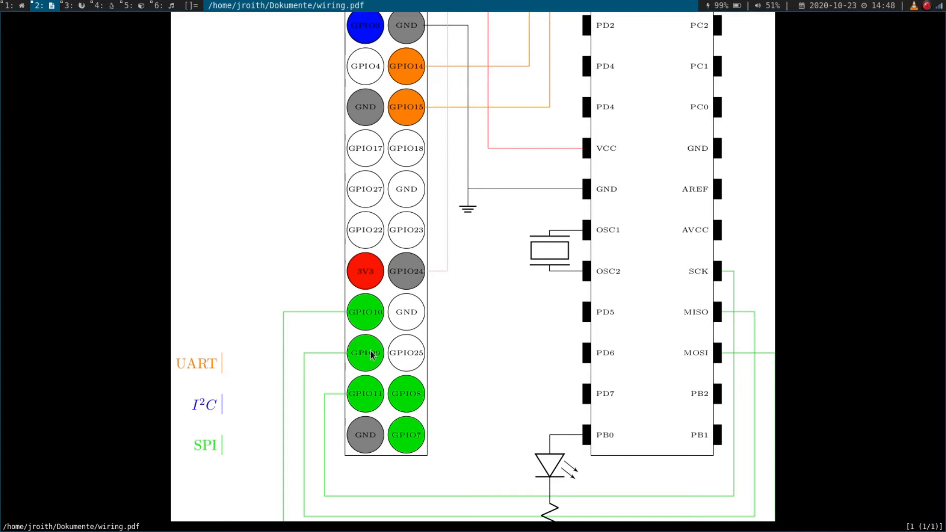
{"action": "mouse_move", "coordinate": [372, 353]}
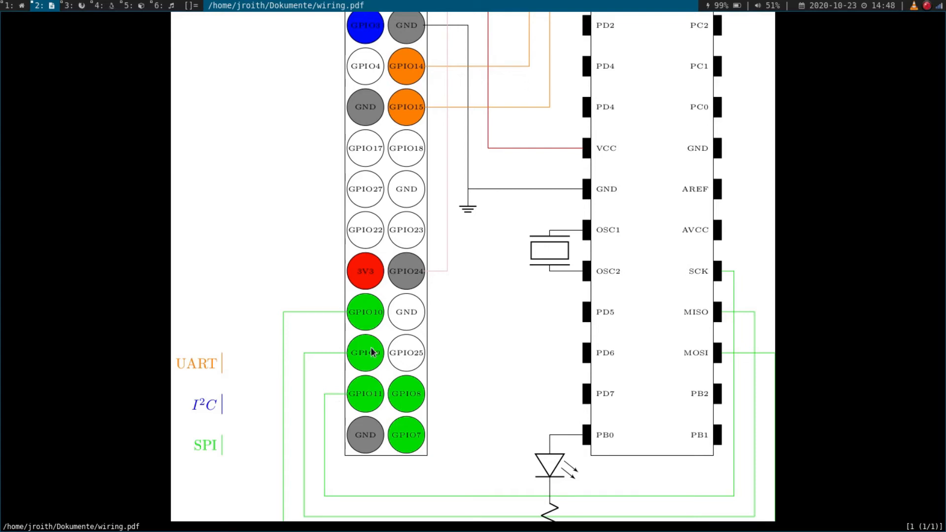